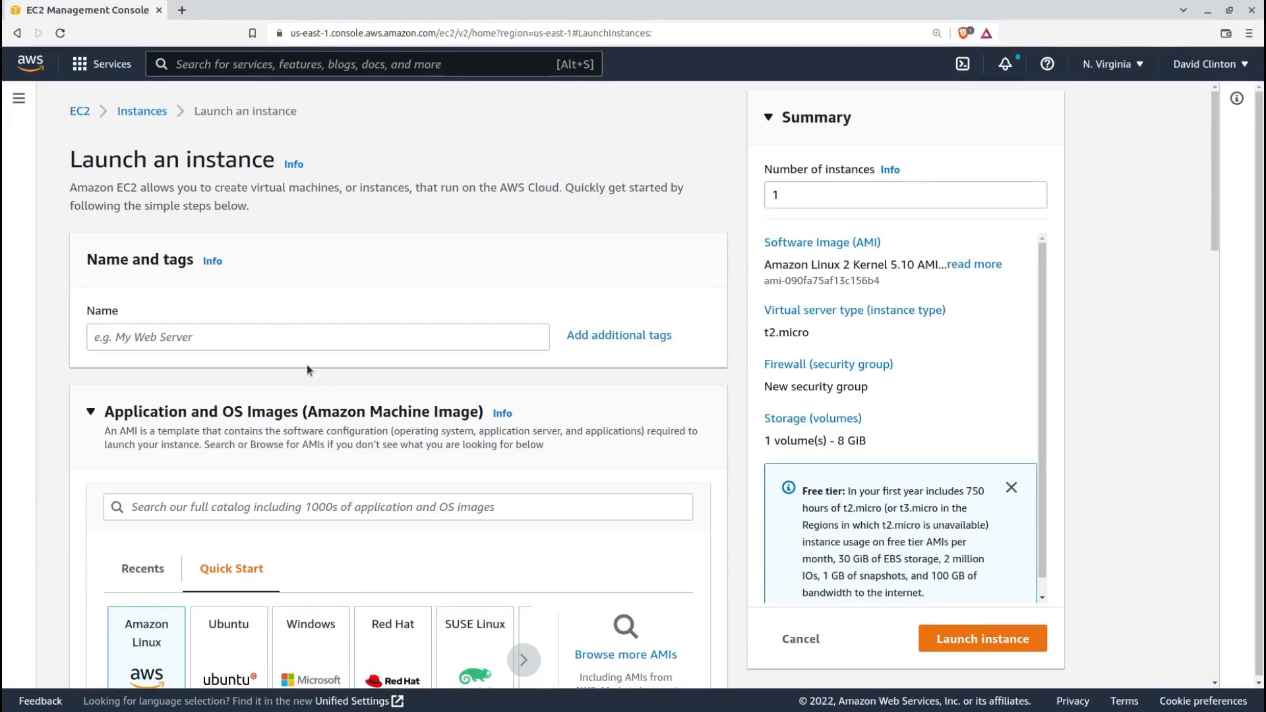
Name the instance 'test', reselect the Amazon Linux 2 image, and scroll to Key pair.
type("test")
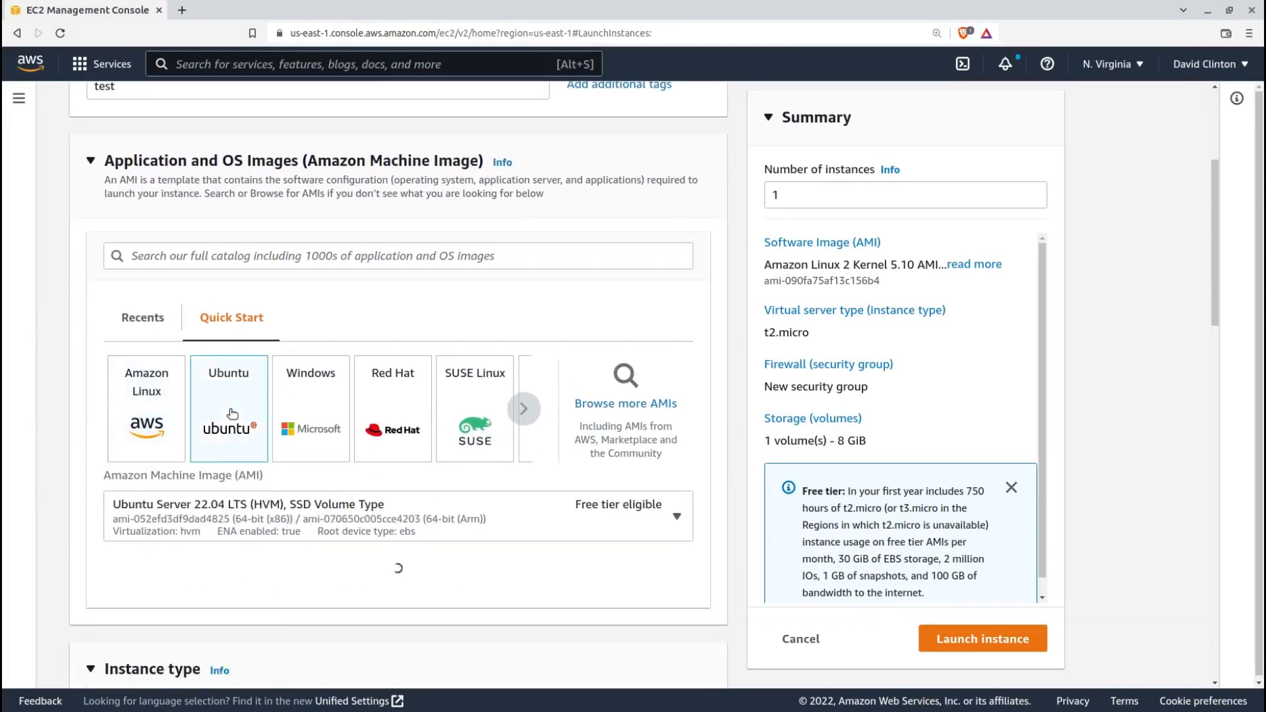
left_click(146, 407)
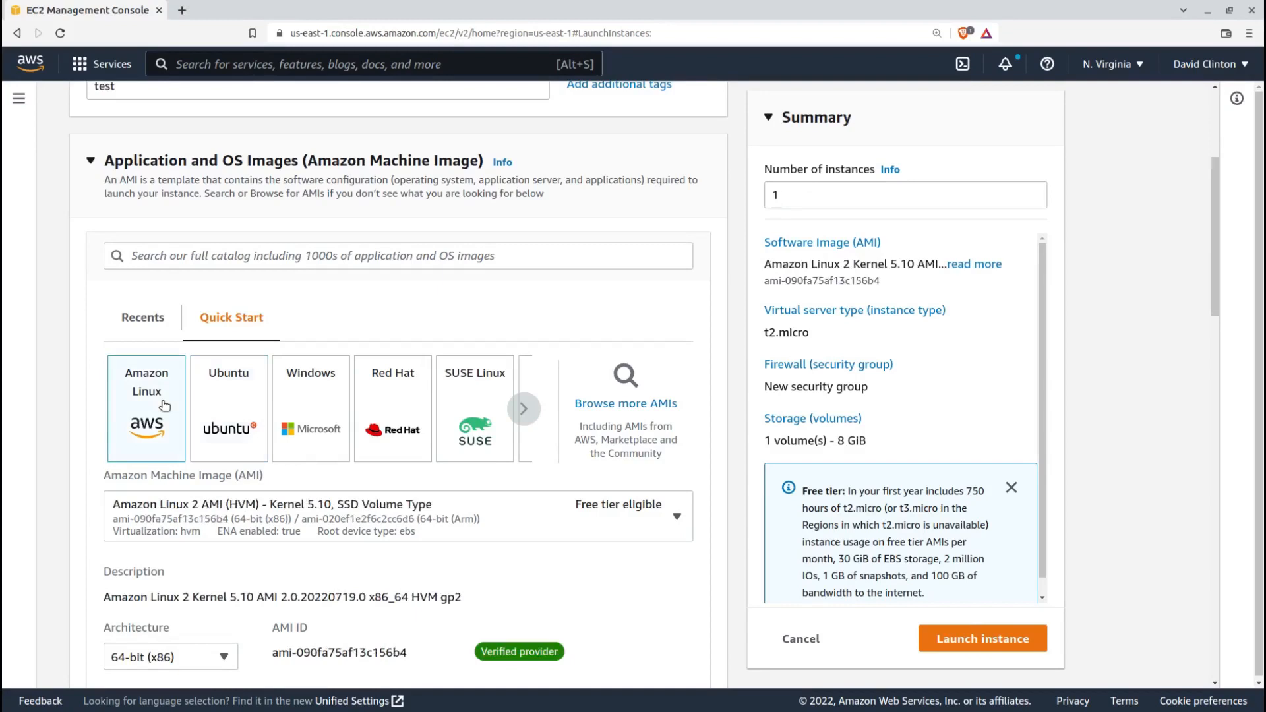
scroll("down", 3)
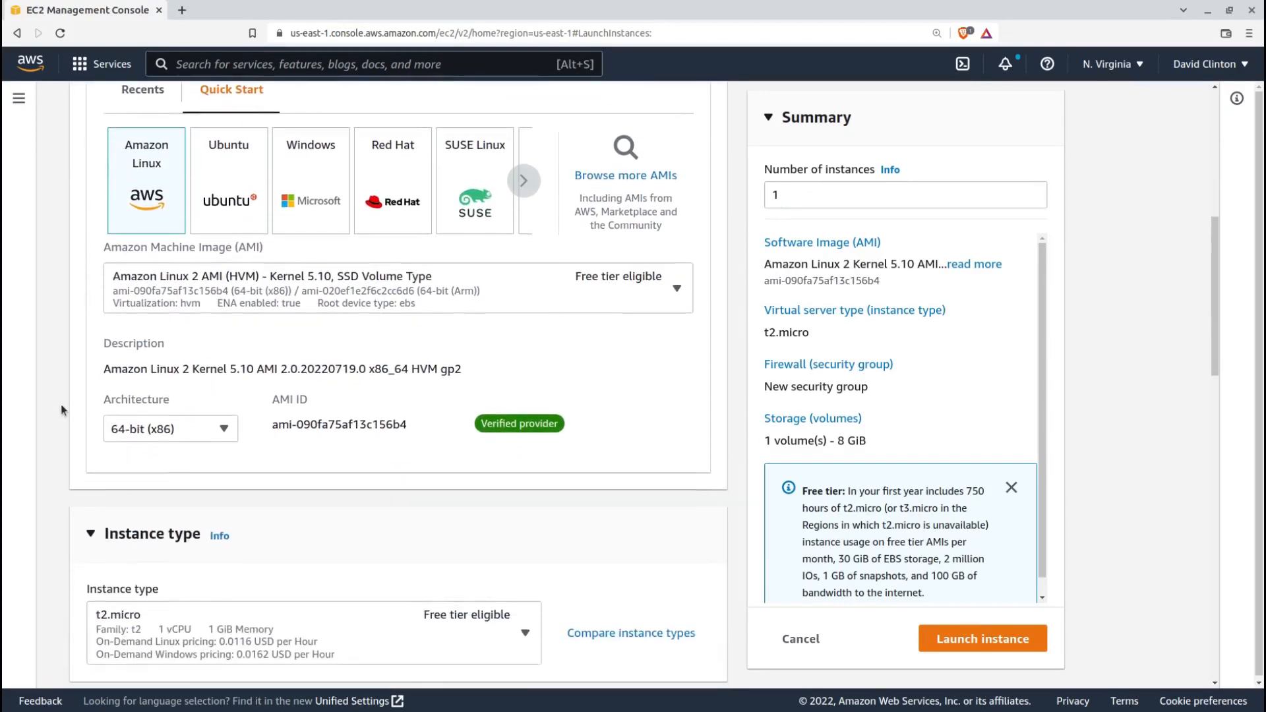
scroll("down", 3)
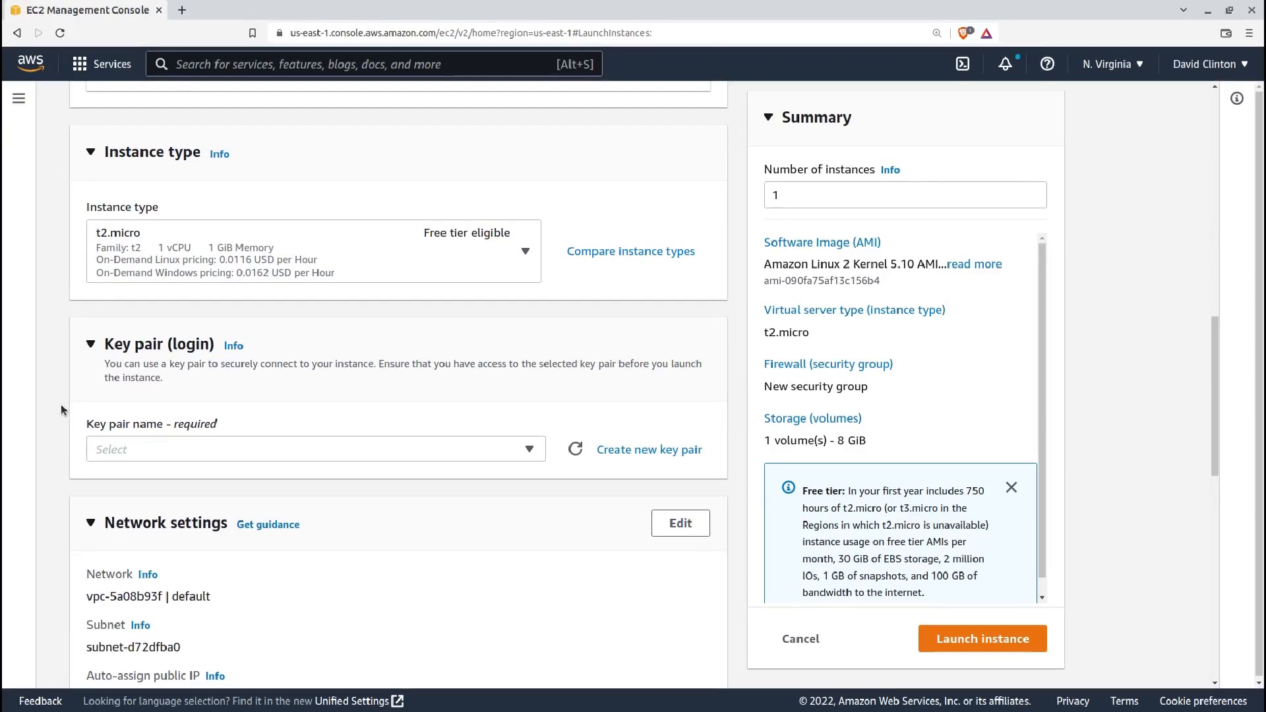
scroll("down", 3)
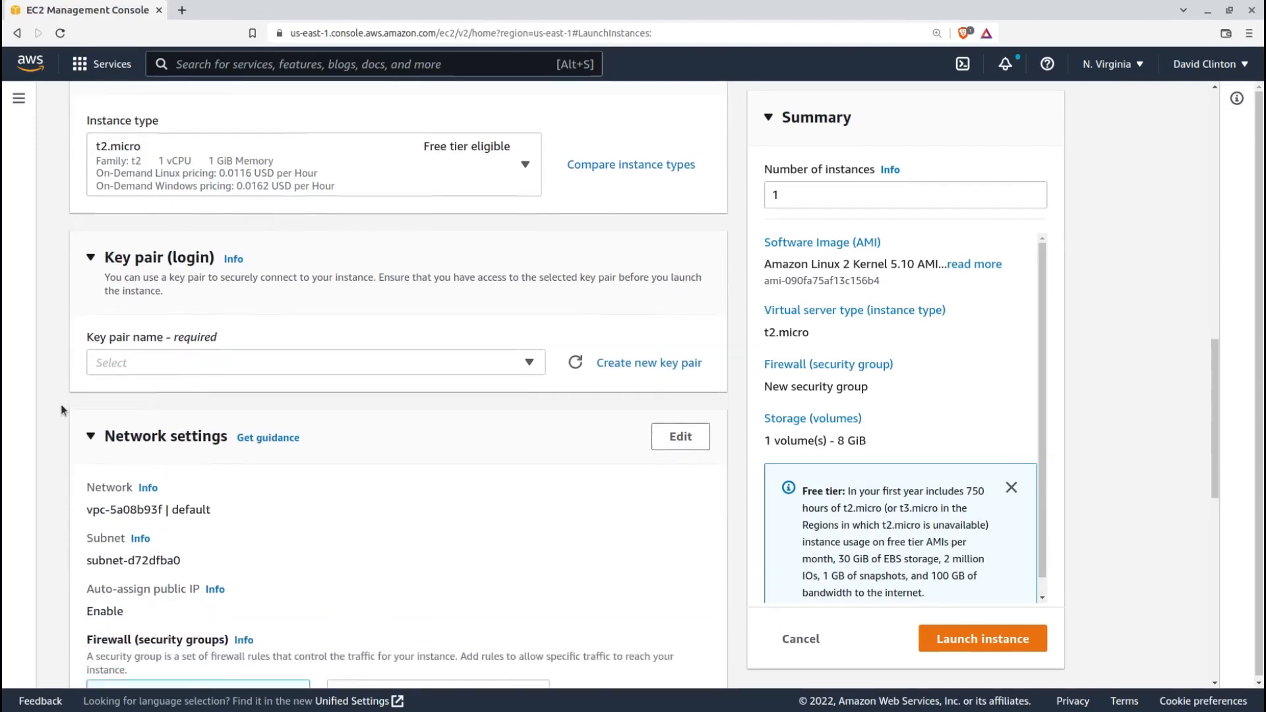
left_click(313, 362)
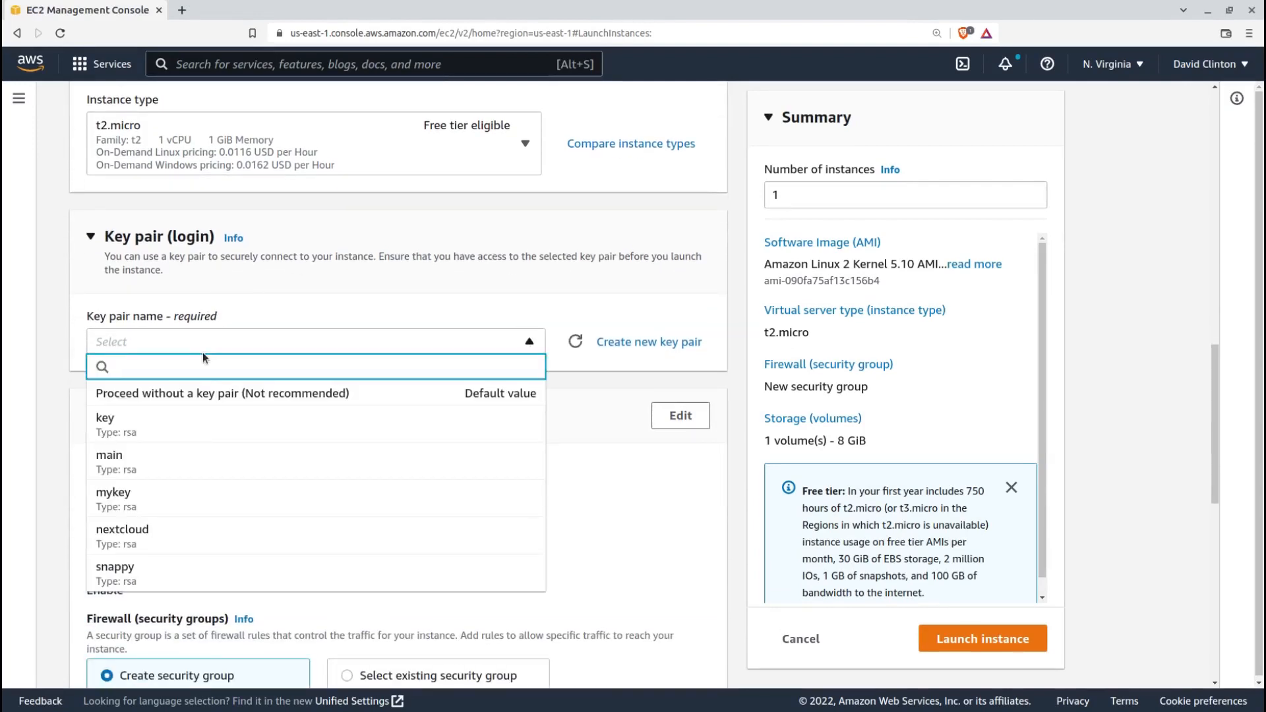
left_click(315, 366)
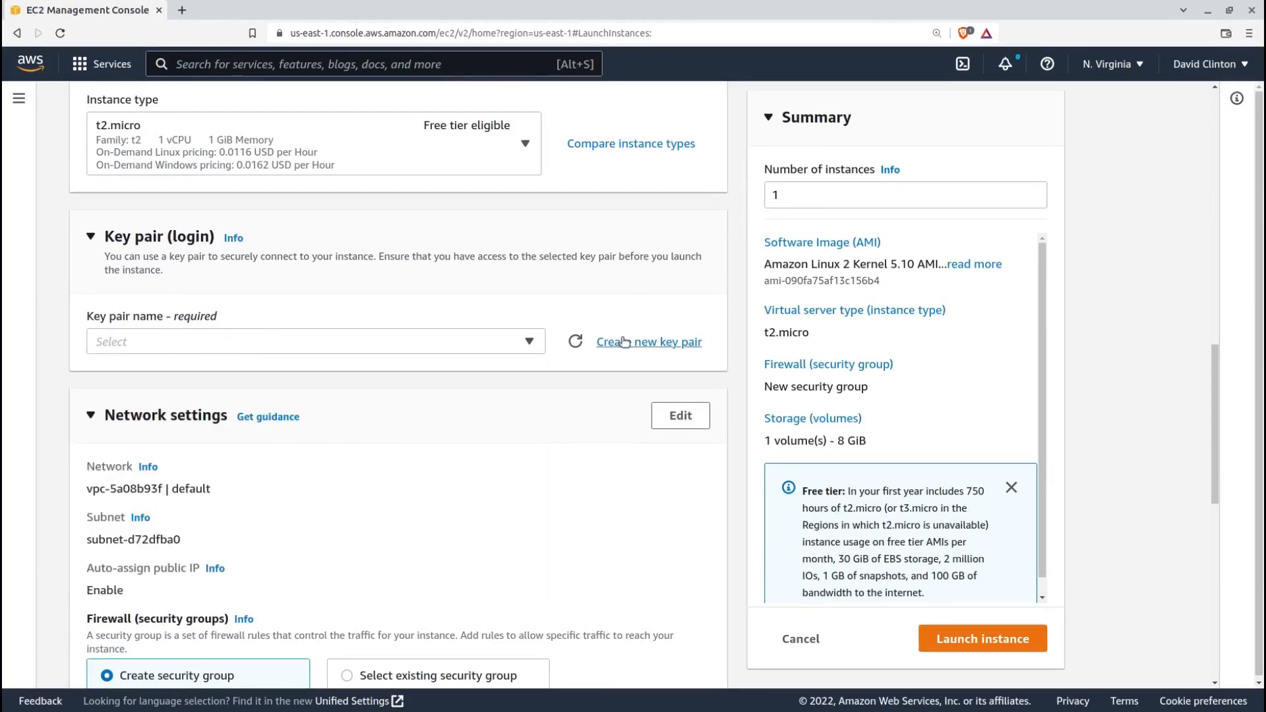
left_click(647, 342)
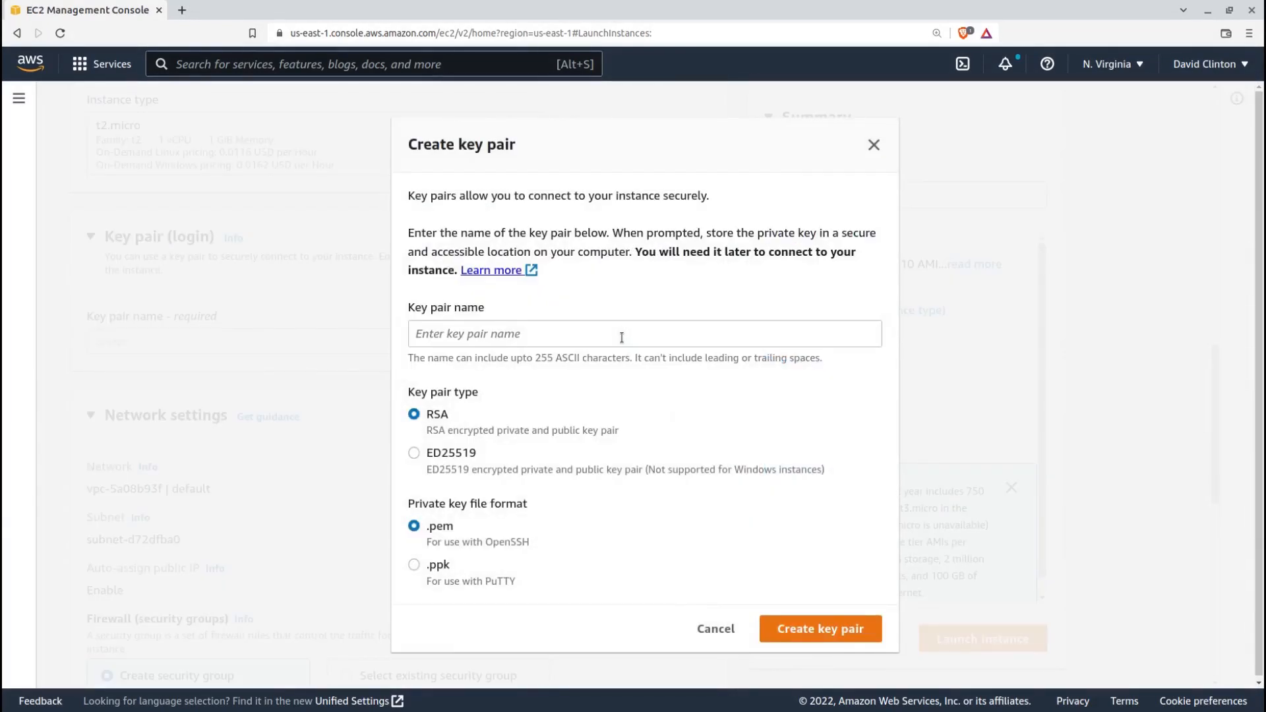
mouse_move(620, 384)
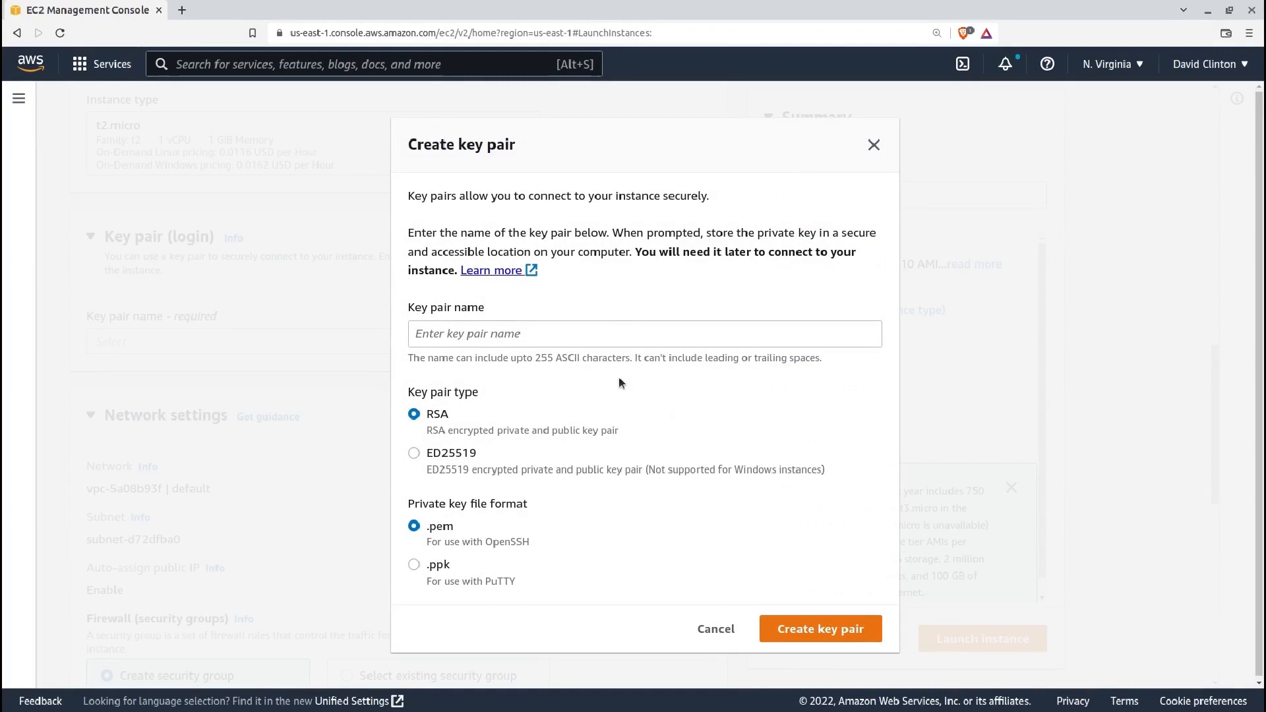
left_click(713, 628)
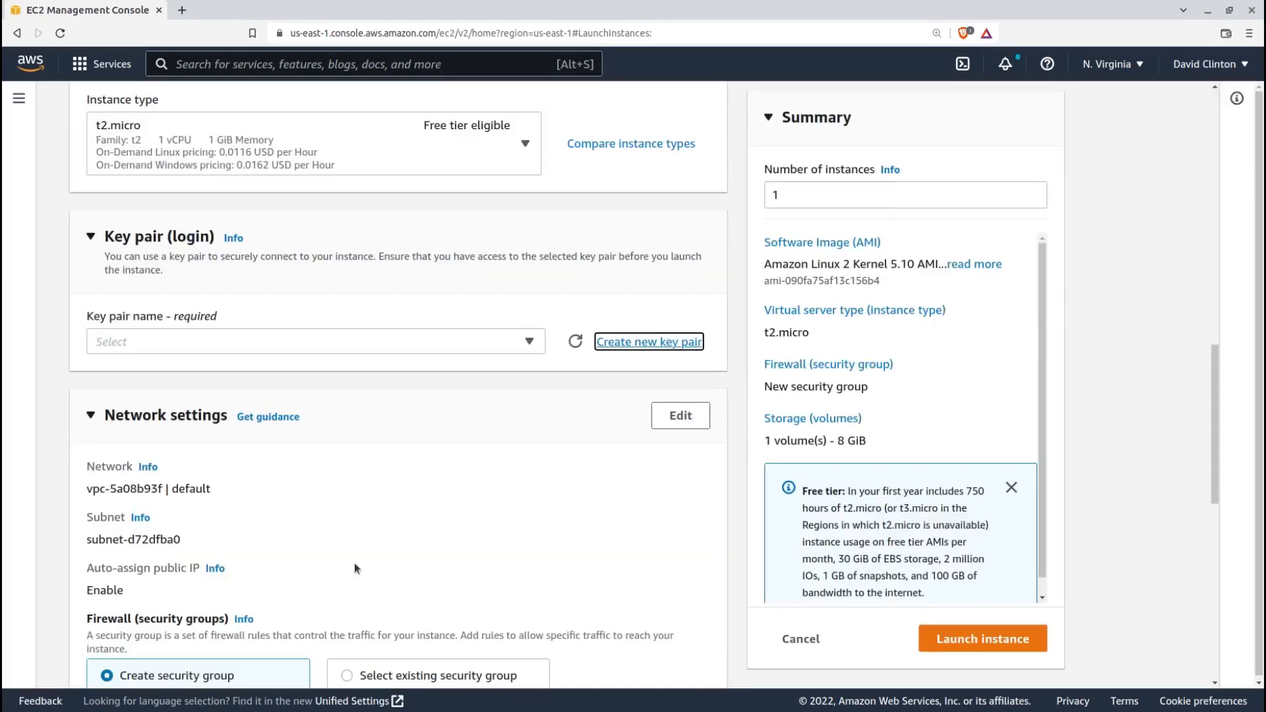
scroll("down", 3)
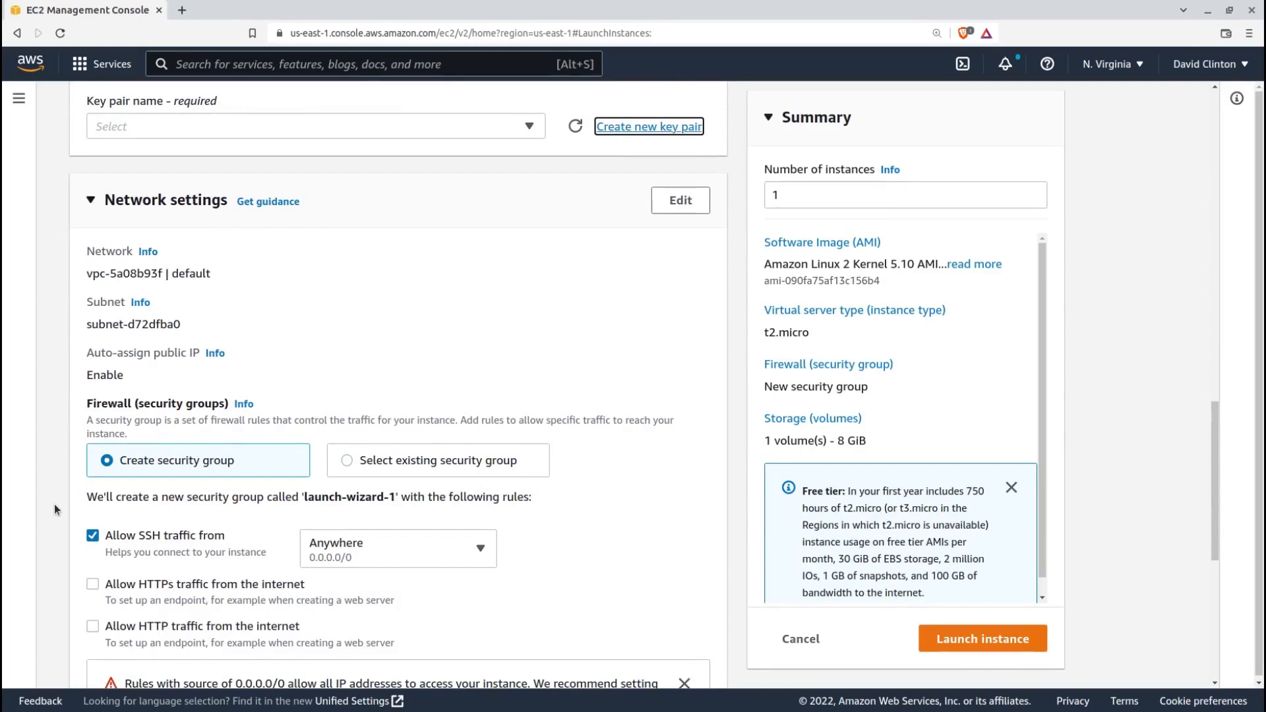
scroll("down", 3)
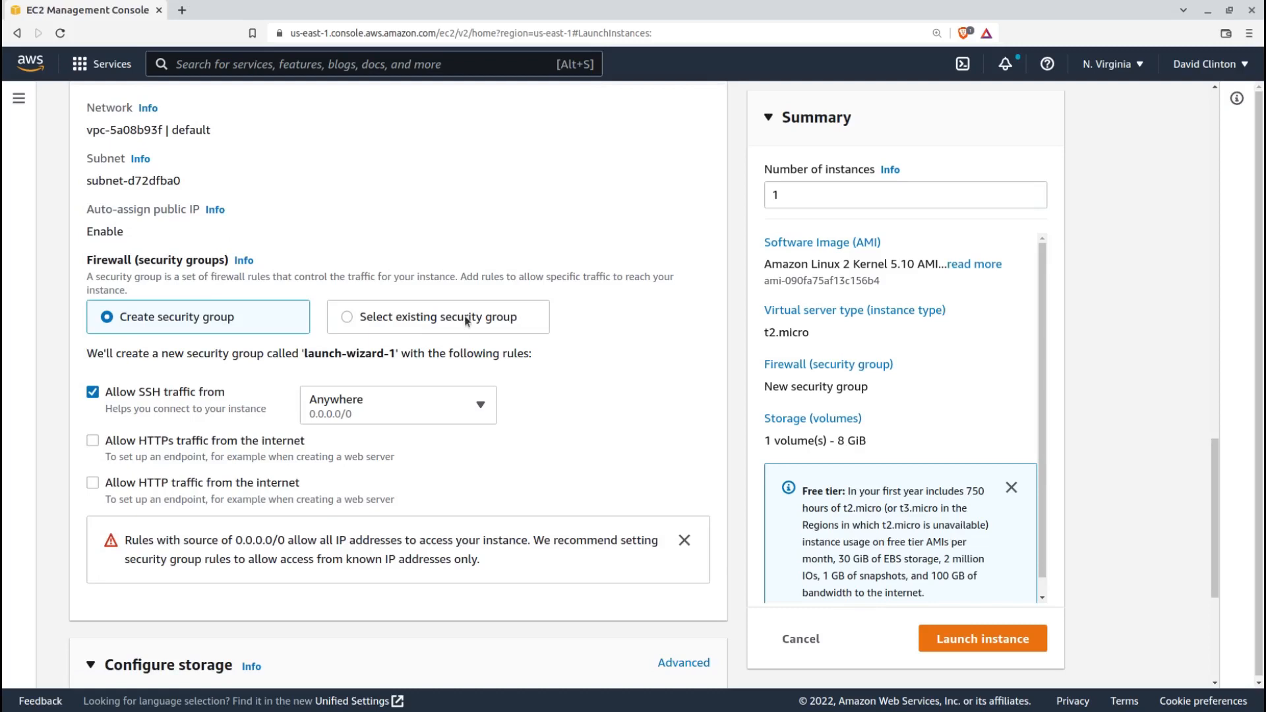
Browse existing security groups, then return to creating a new group allowing only SSH.
left_click(347, 316)
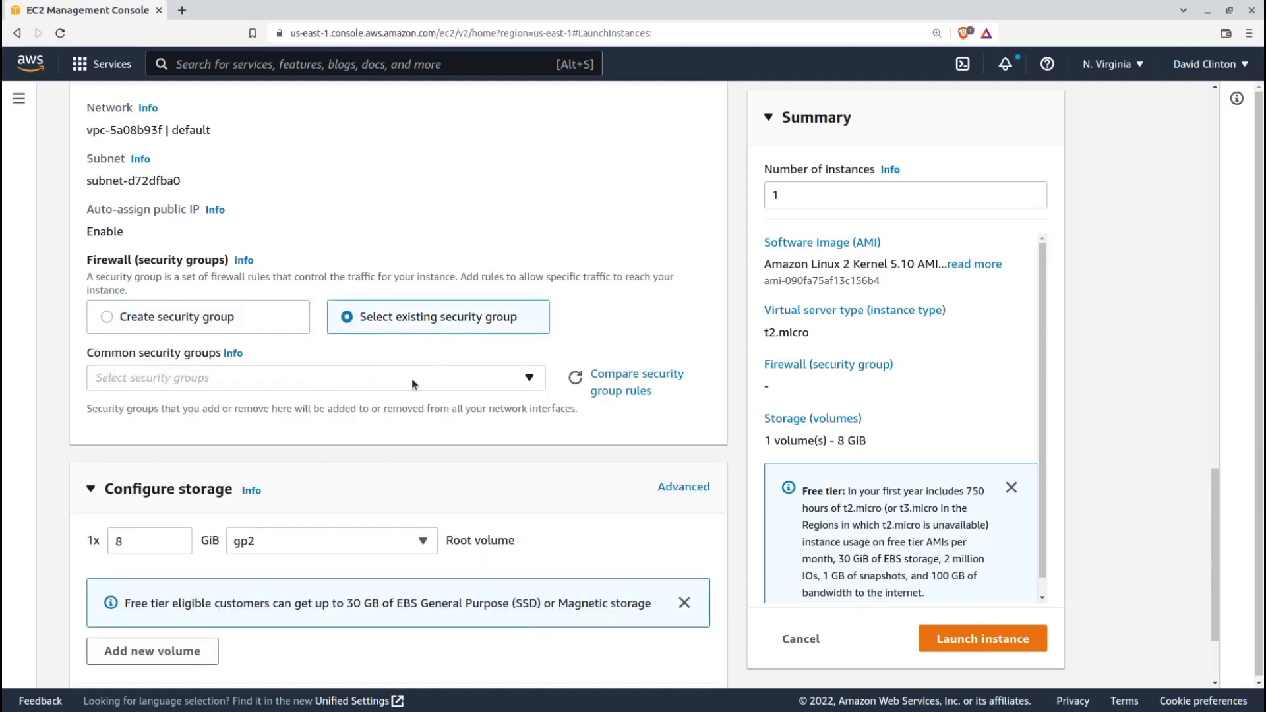
left_click(315, 377)
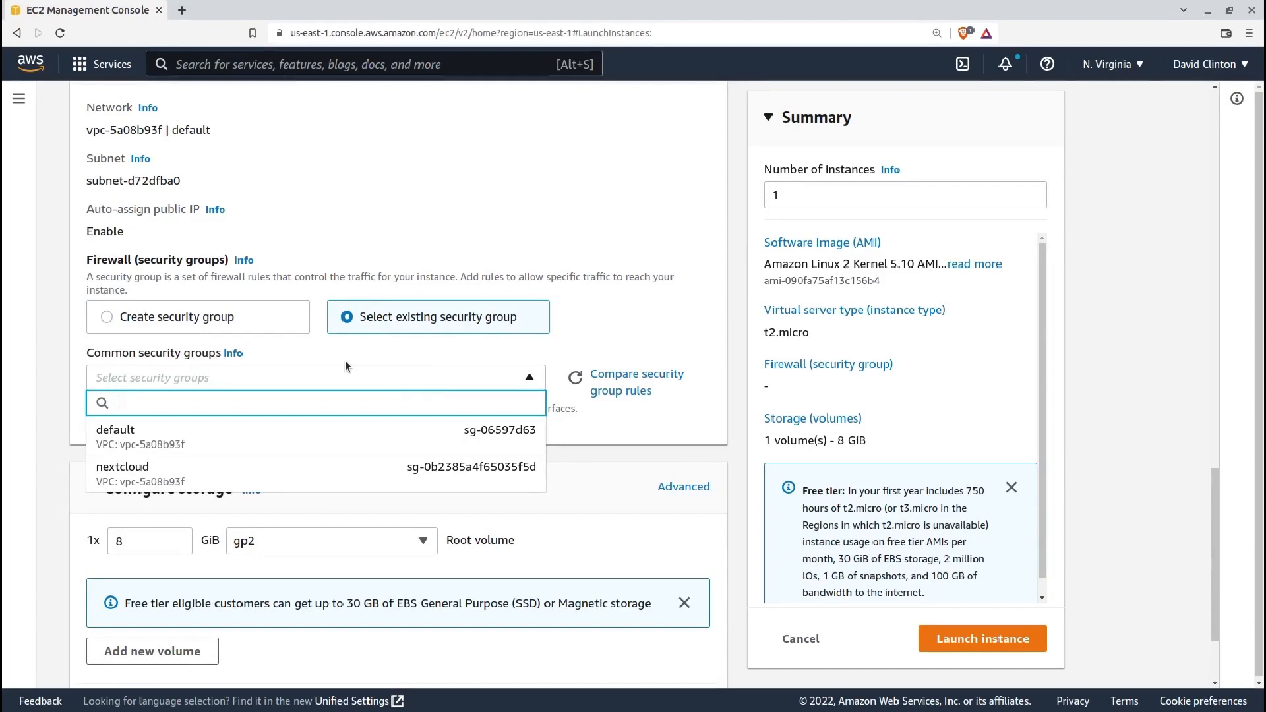
left_click(107, 316)
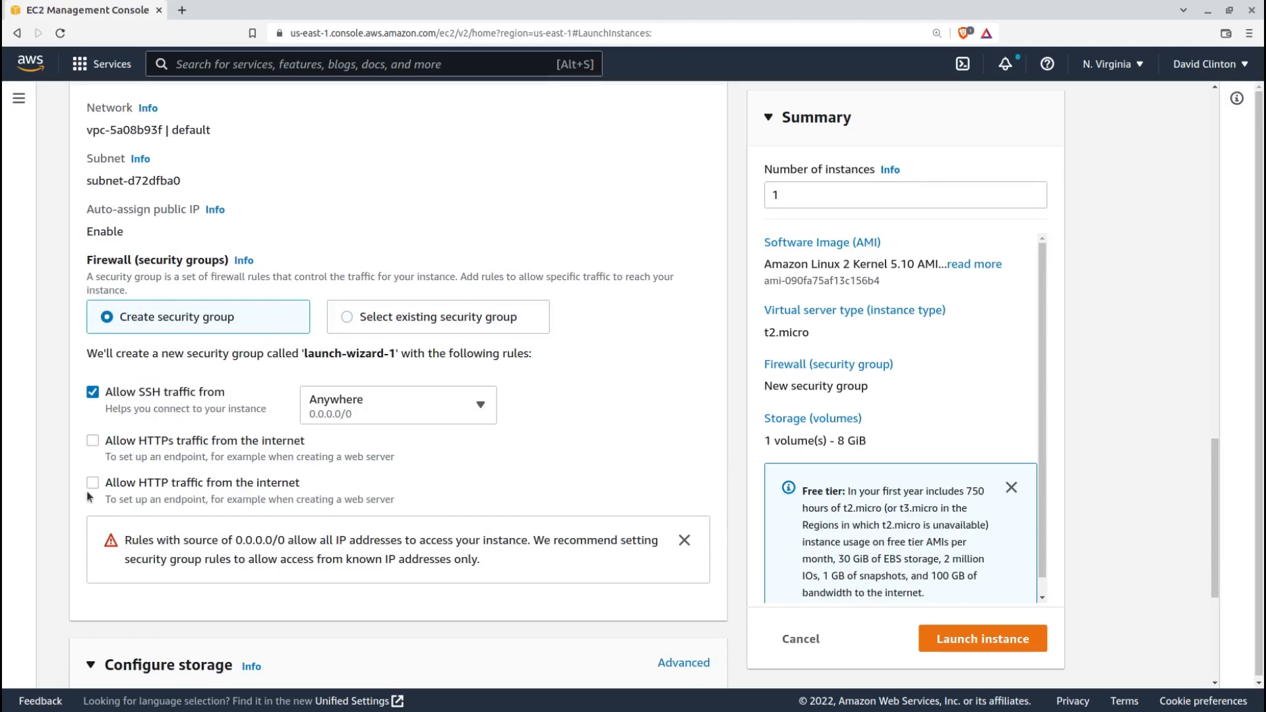
left_click(93, 441)
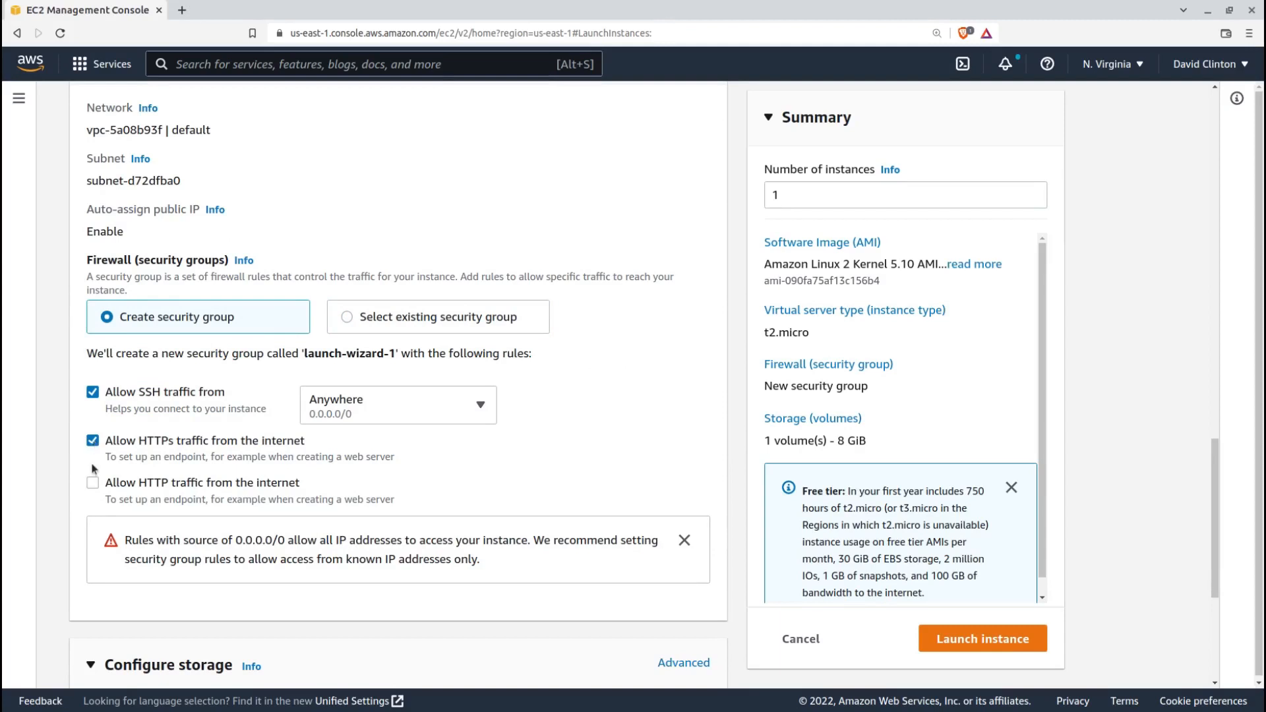
left_click(93, 440)
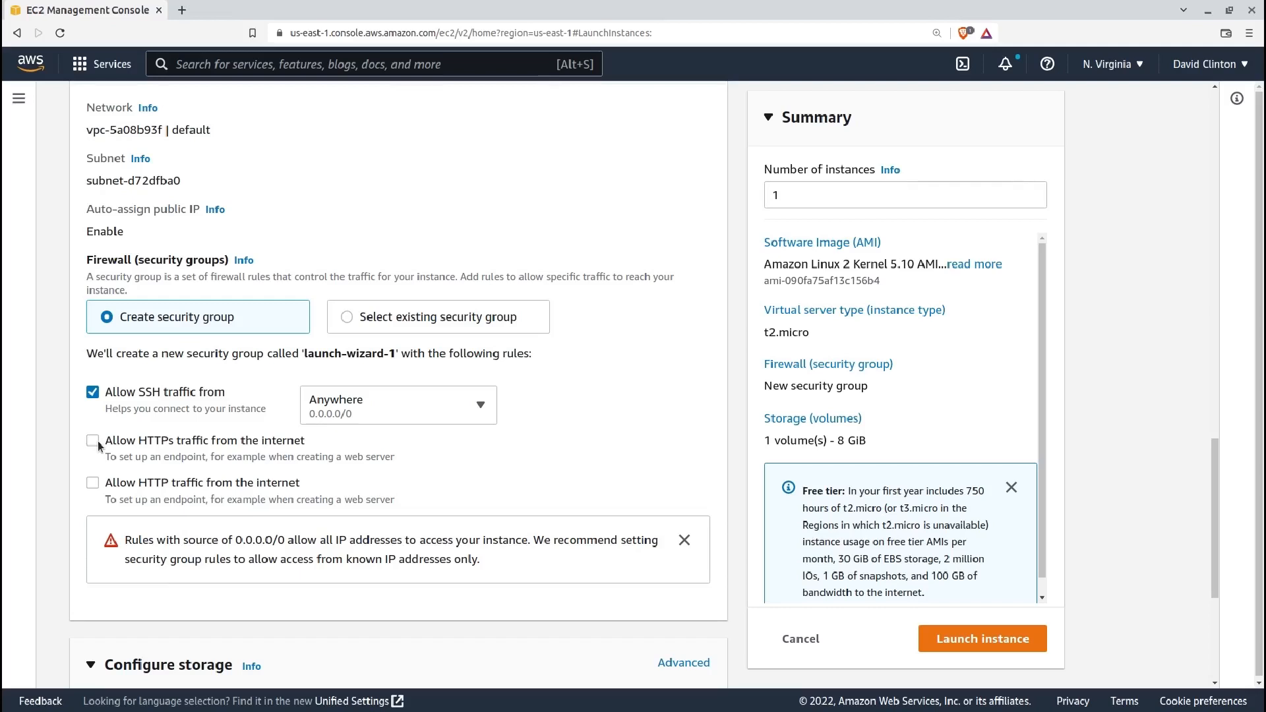
Limit the new security group's SSH access to My IP instead of Anywhere.
left_click(396, 403)
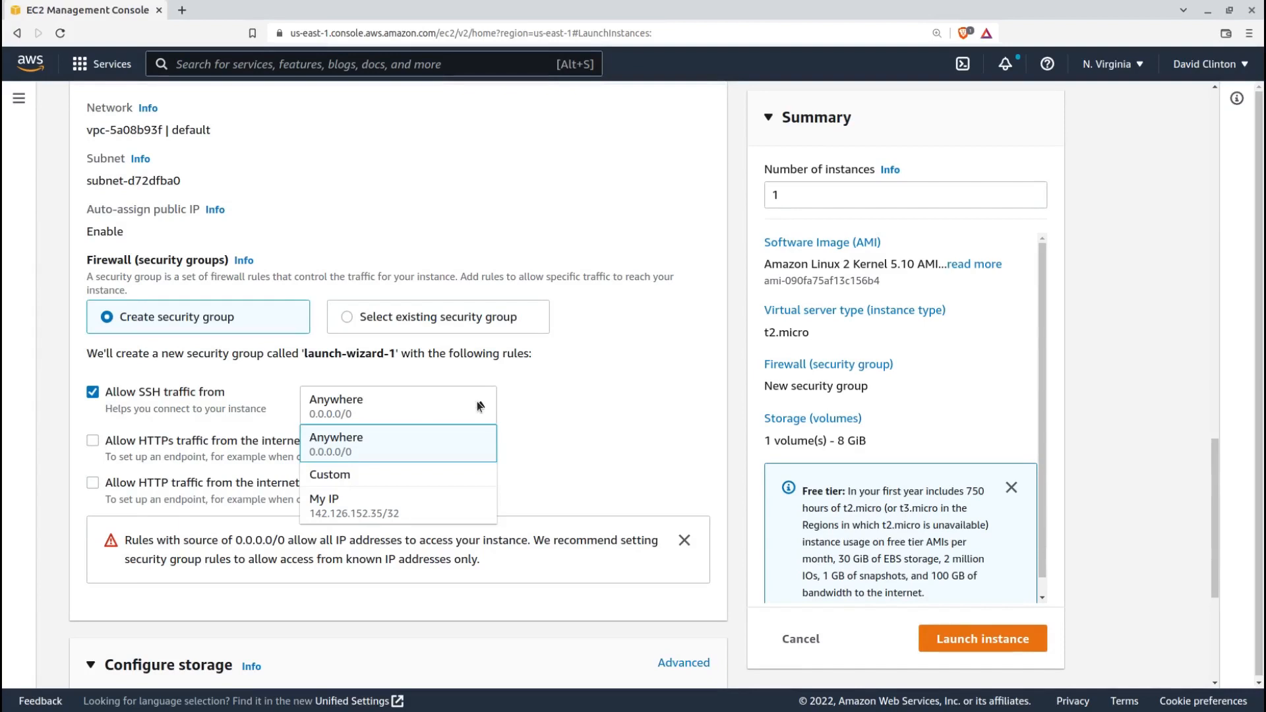
left_click(323, 498)
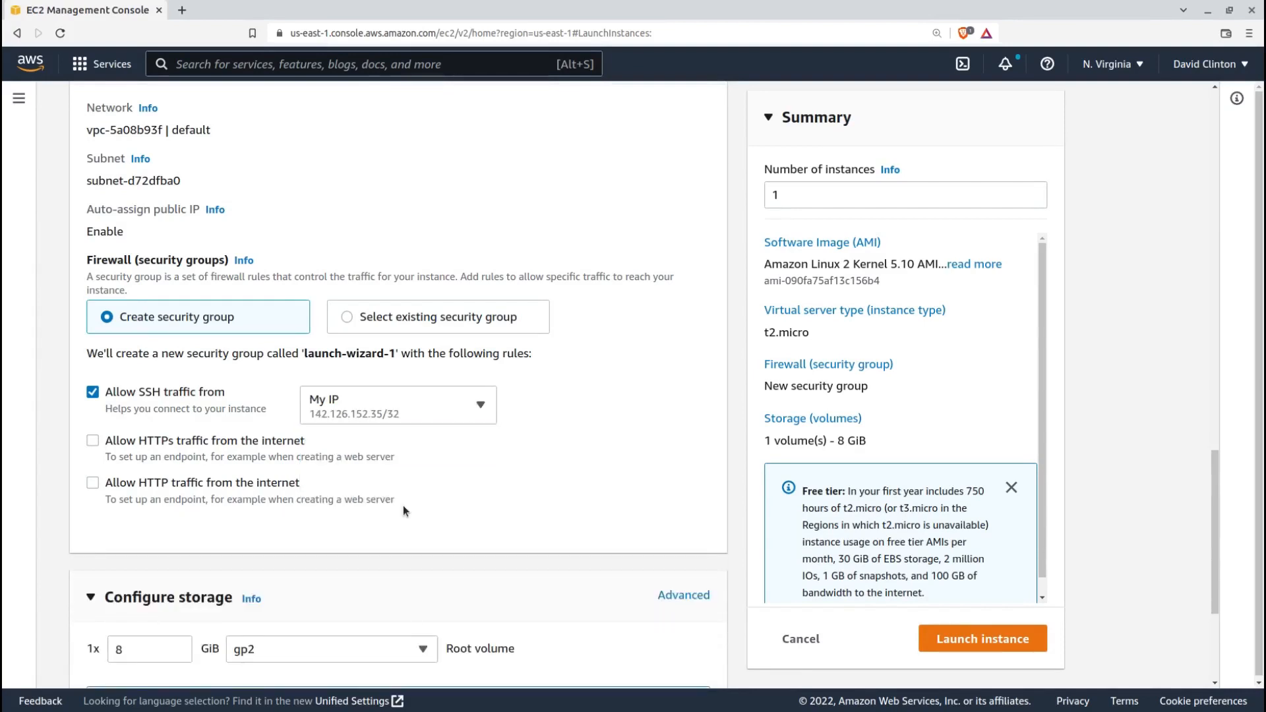
mouse_move(79, 507)
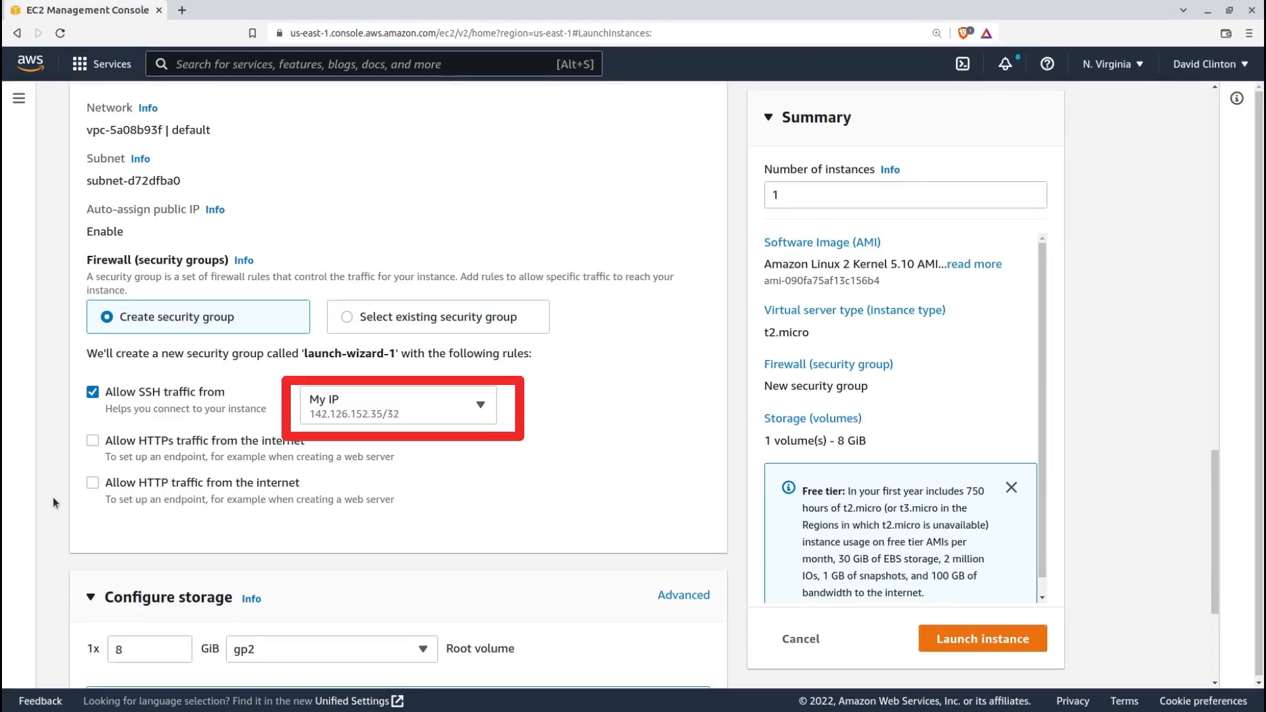
scroll("down", 3)
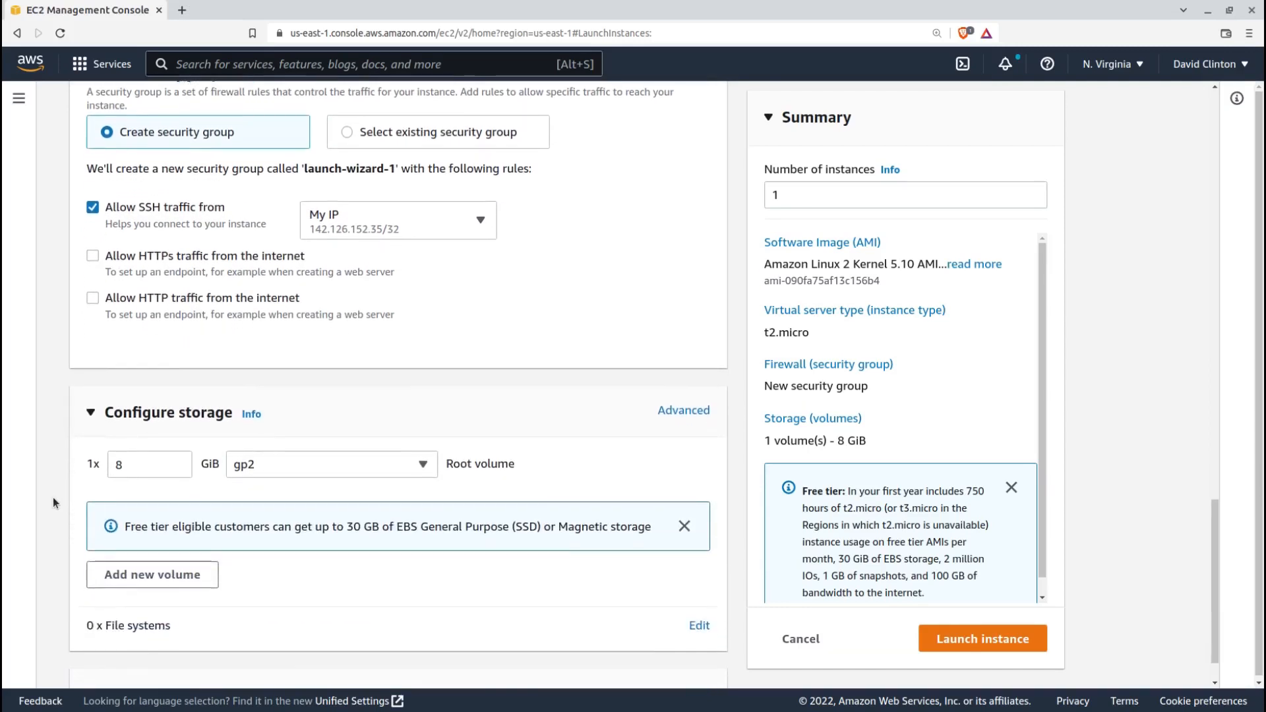
In Advanced details, open the Domain join directory and IAM instance profile help notes.
scroll("down", 3)
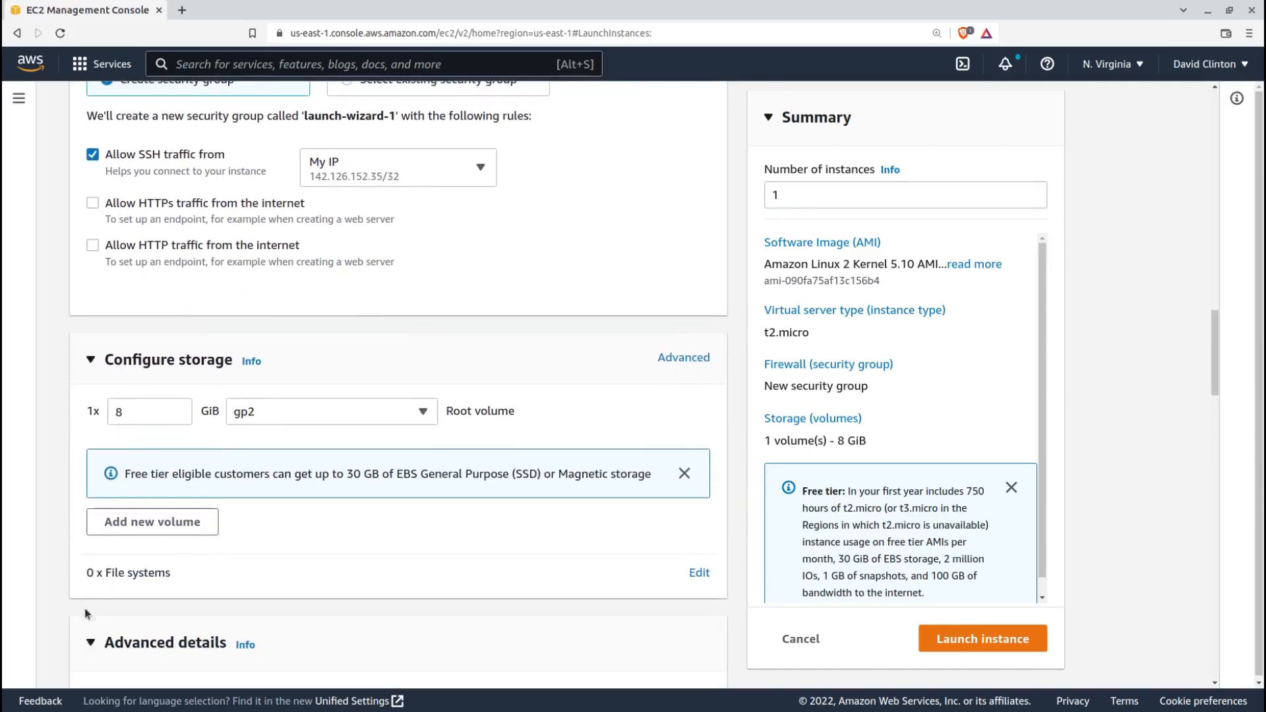
scroll("down", 3)
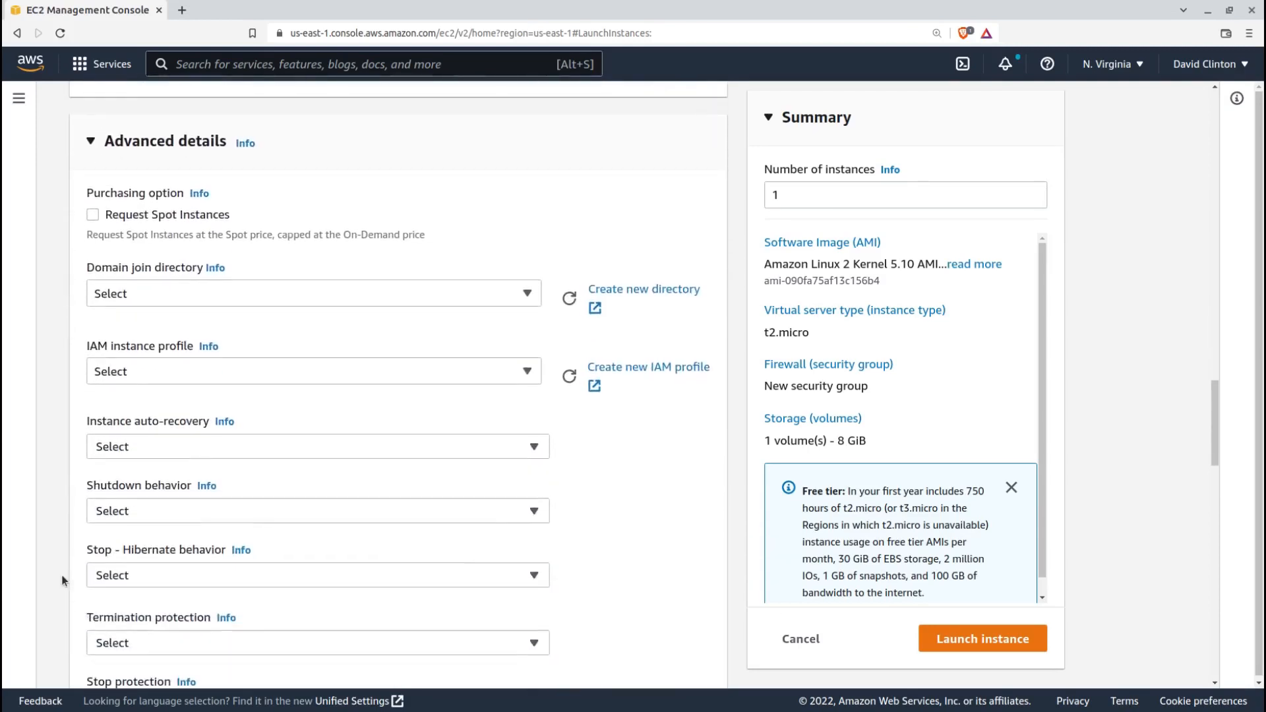
scroll("down", 3)
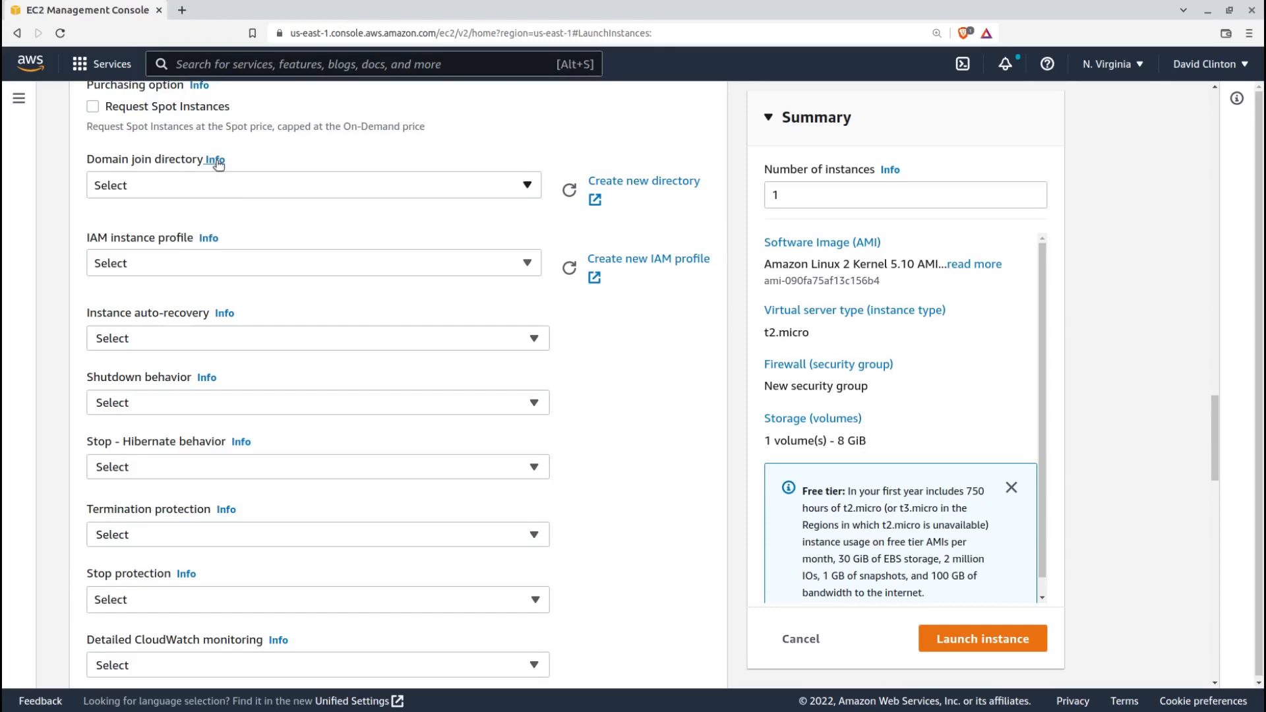
left_click(214, 159)
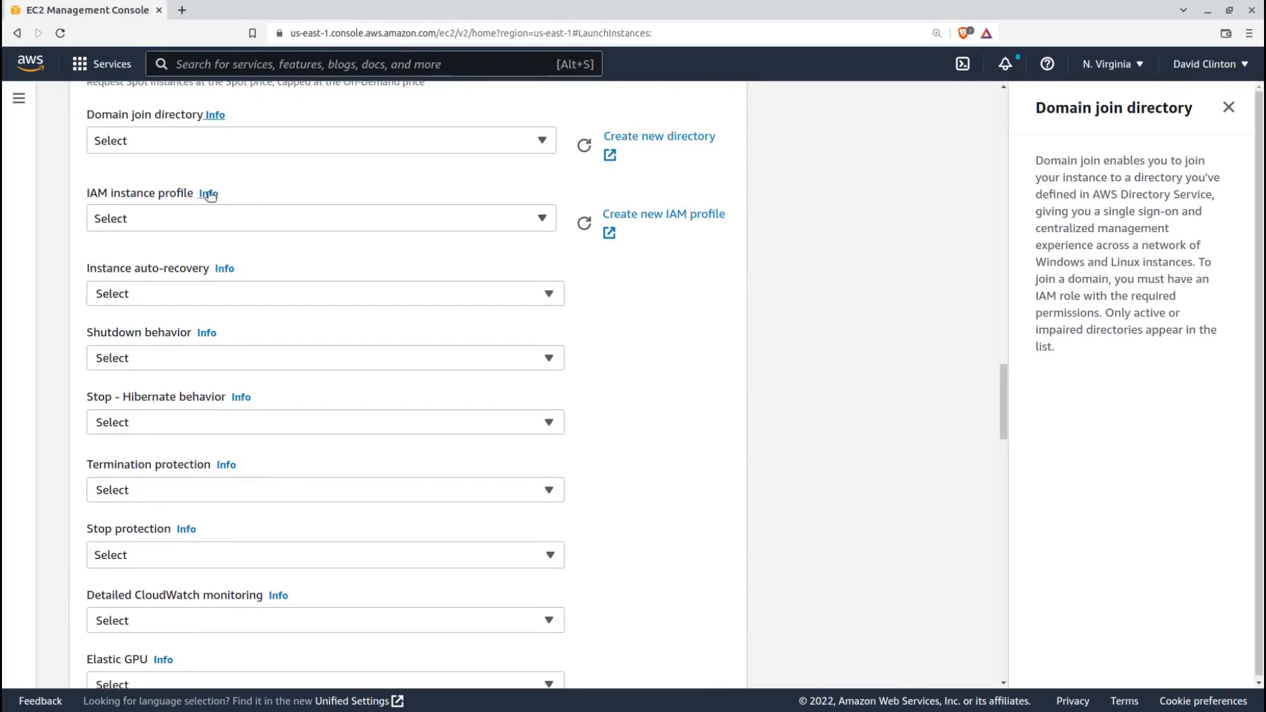
left_click(208, 193)
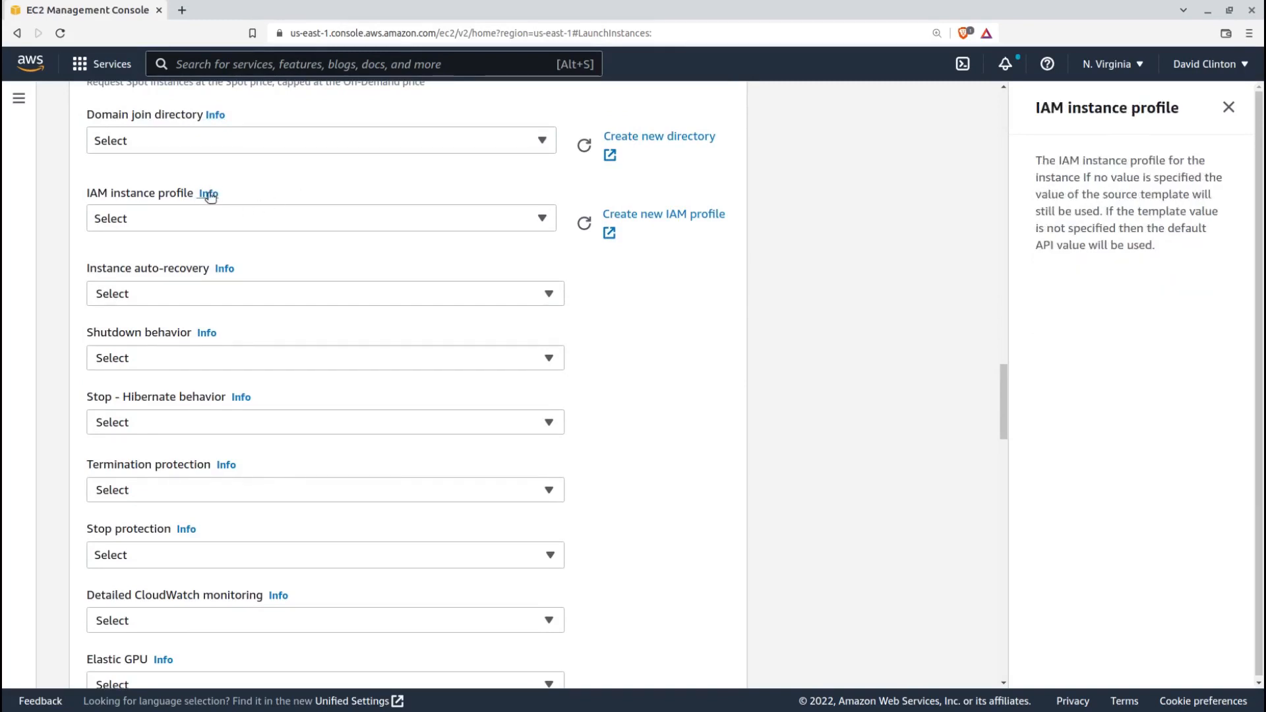
scroll("down", 3)
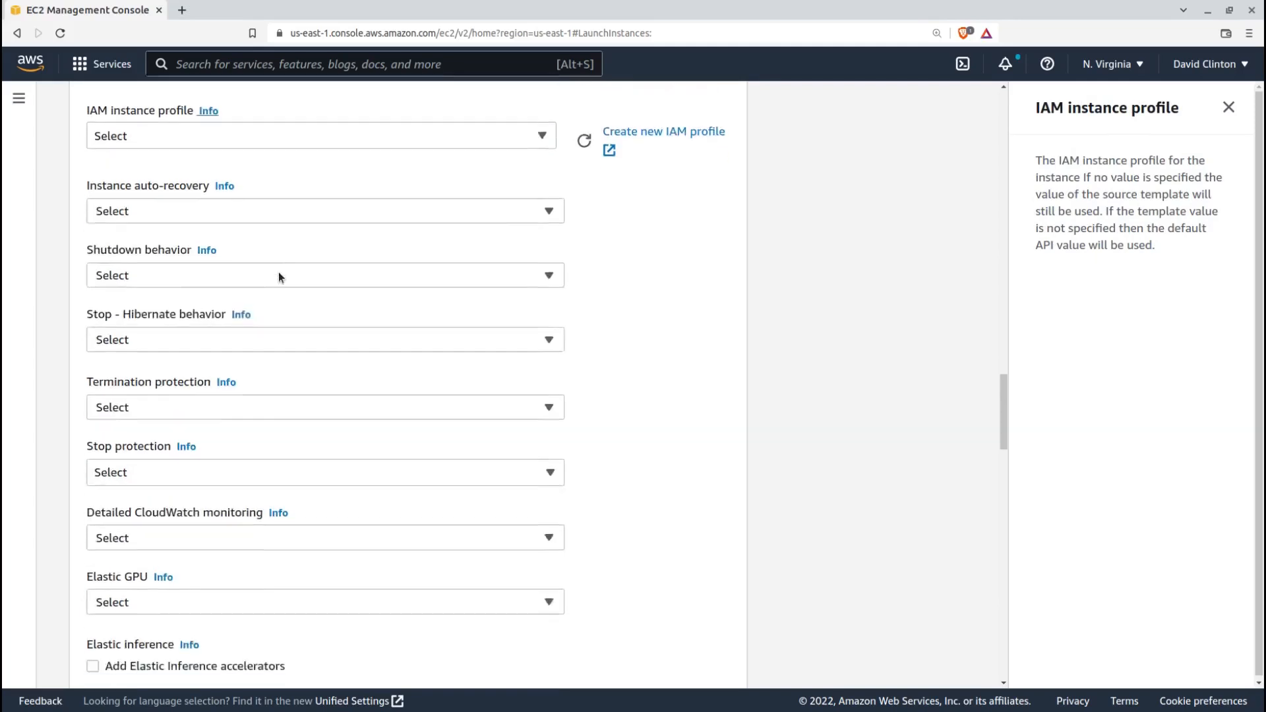
scroll("down", 3)
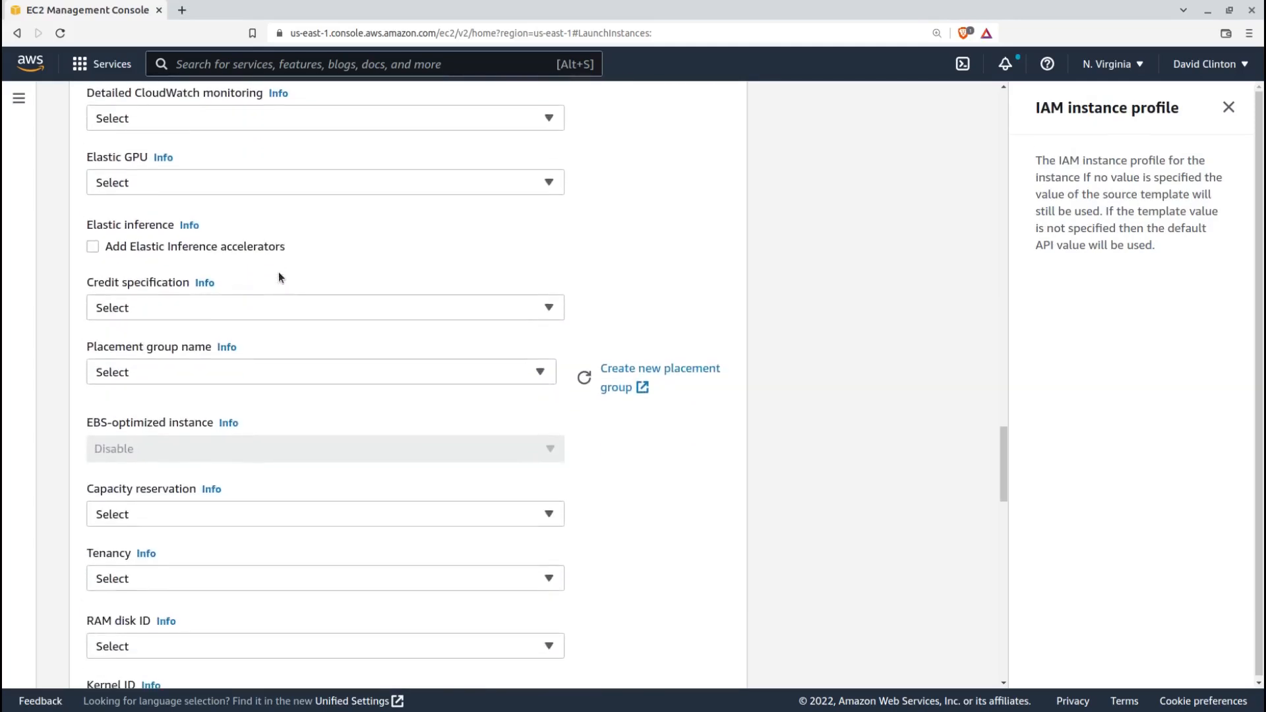
scroll("down", 3)
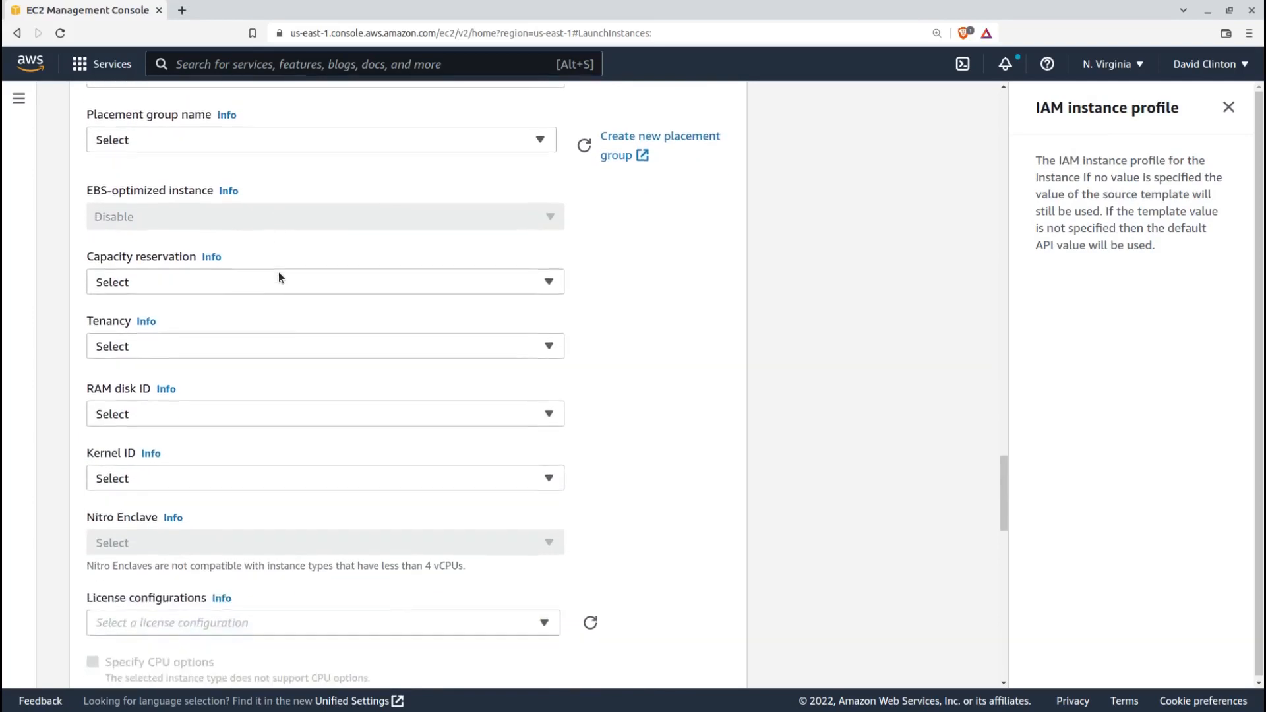
Open the Tenancy help note and scroll down to the empty User data field.
left_click(145, 302)
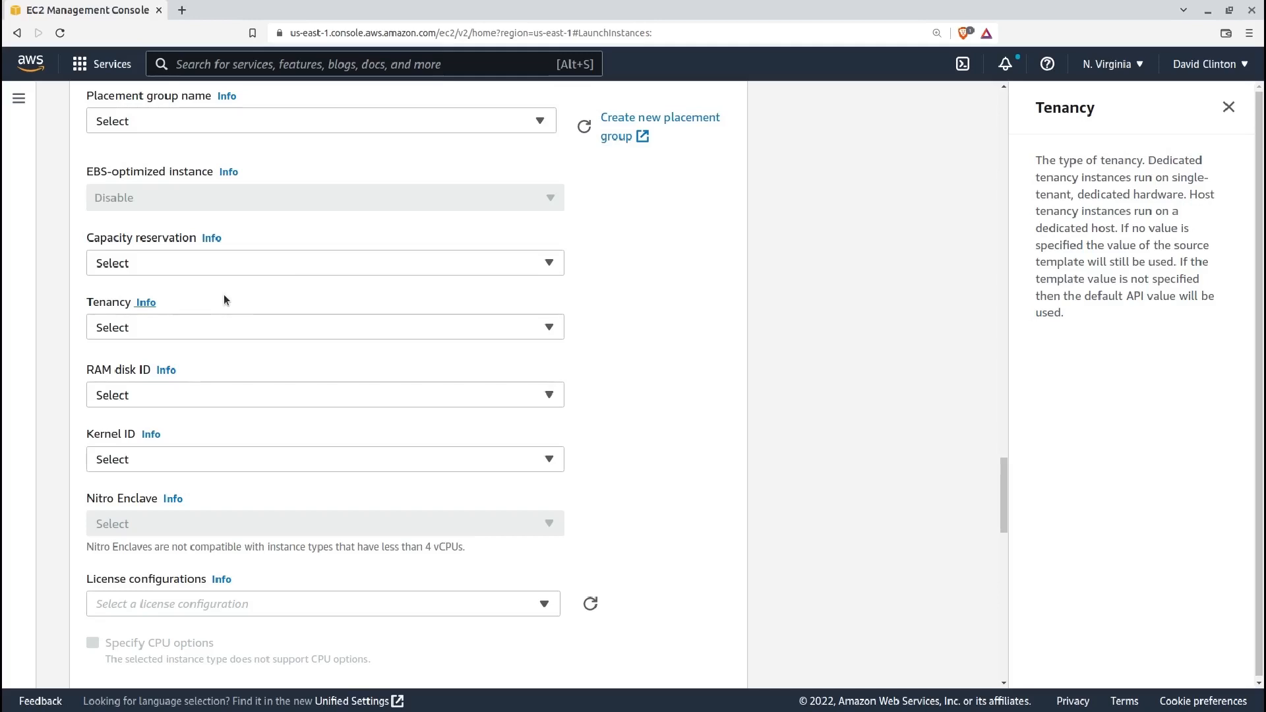
scroll("down", 3)
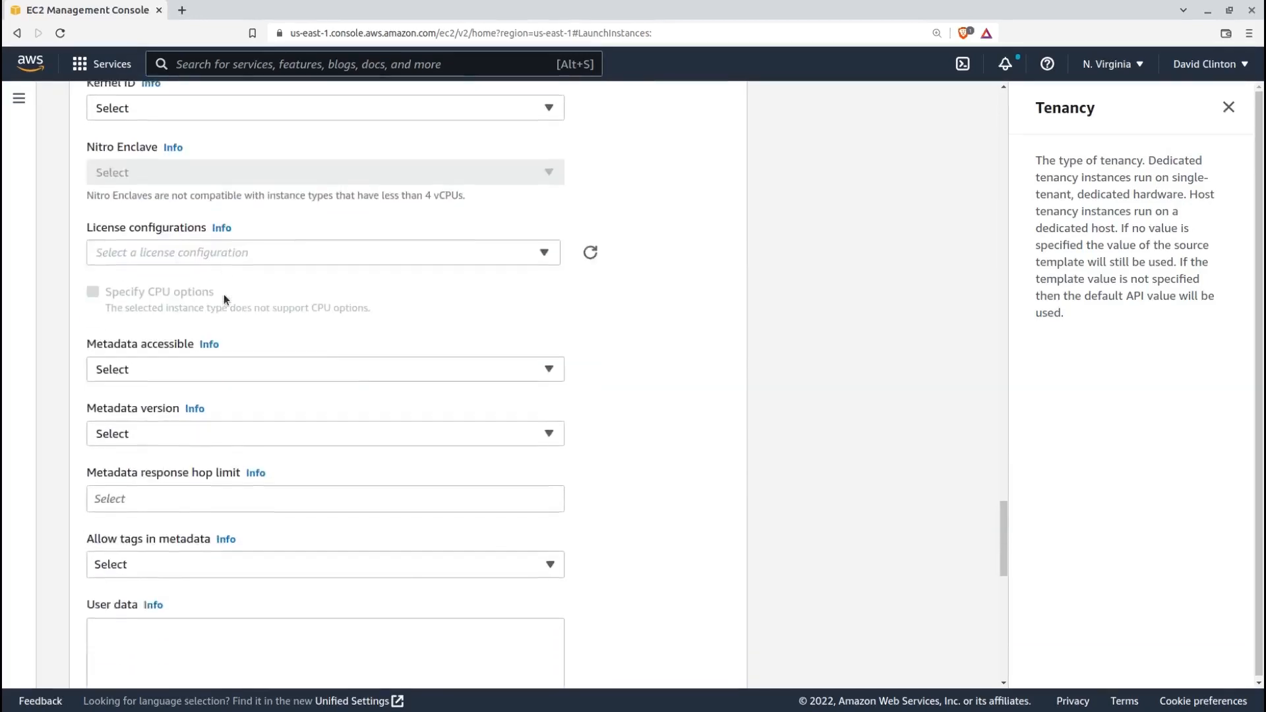
scroll("down", 3)
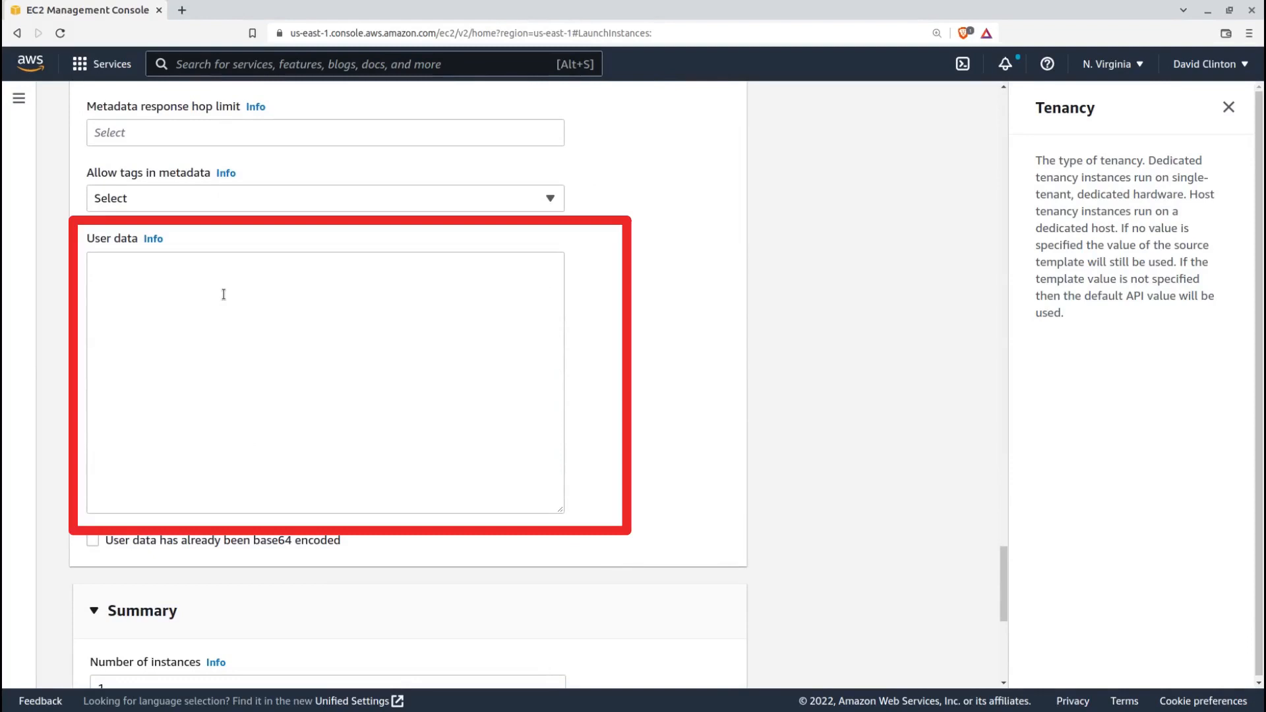